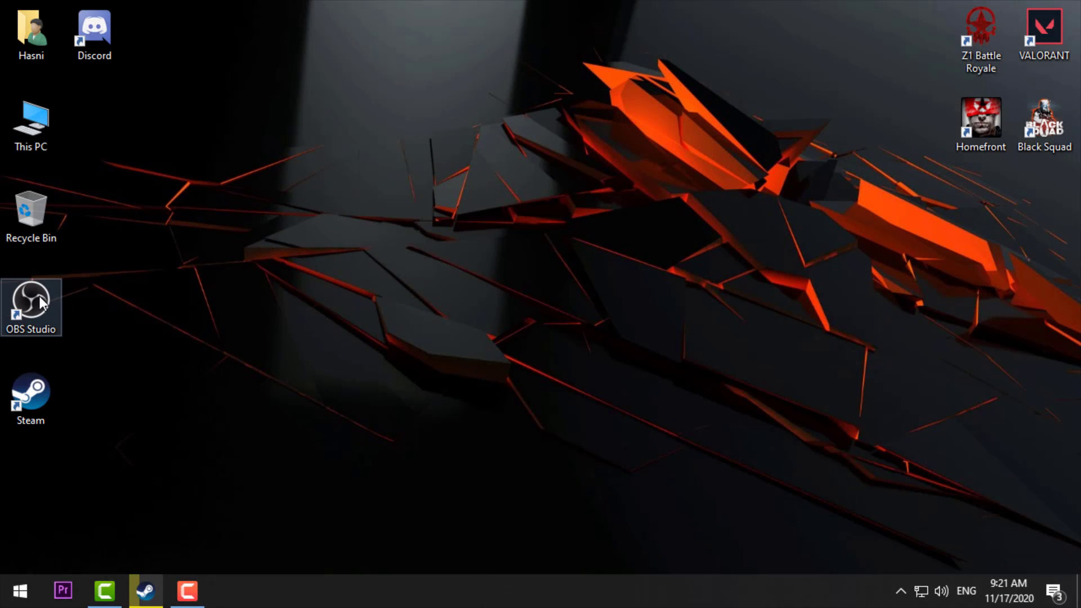
- Launch OBS Studio from its desktop shortcut, loading the Streaming scene and its sources
right_click(31, 308)
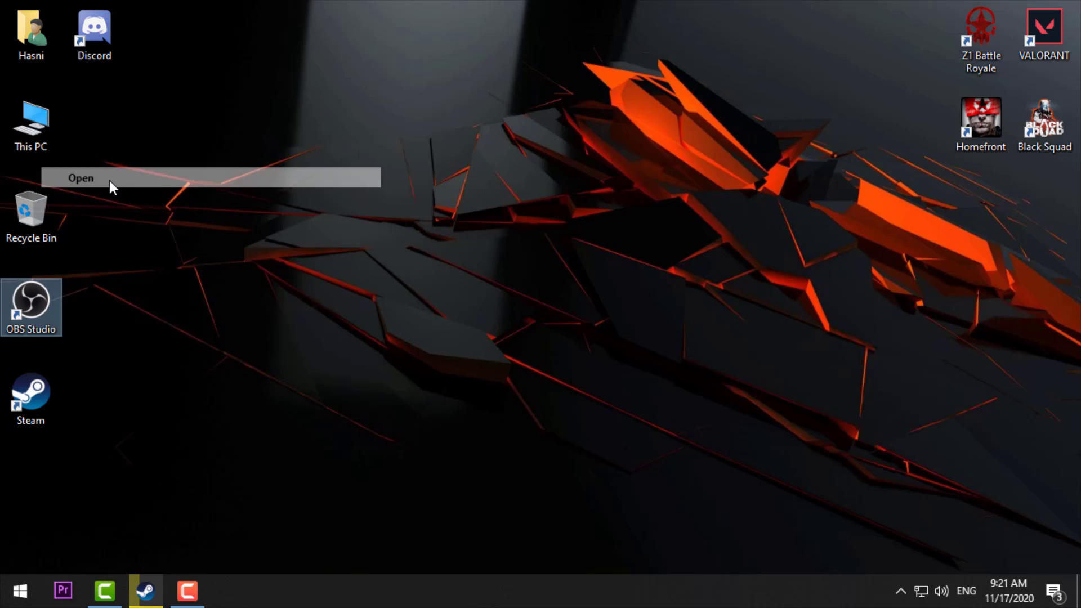
click(80, 178)
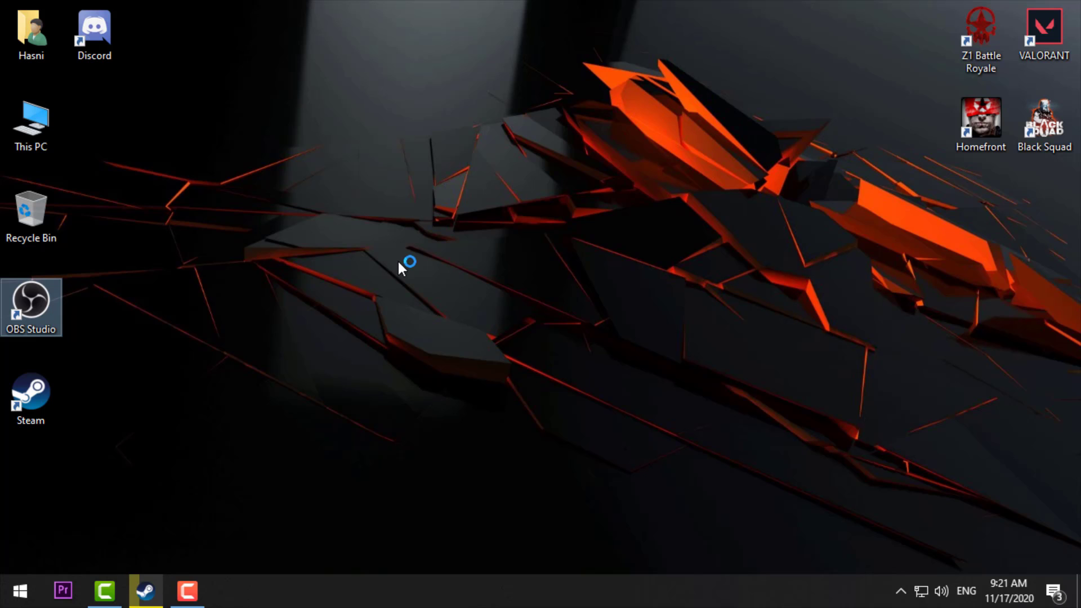
double_click(31, 307)
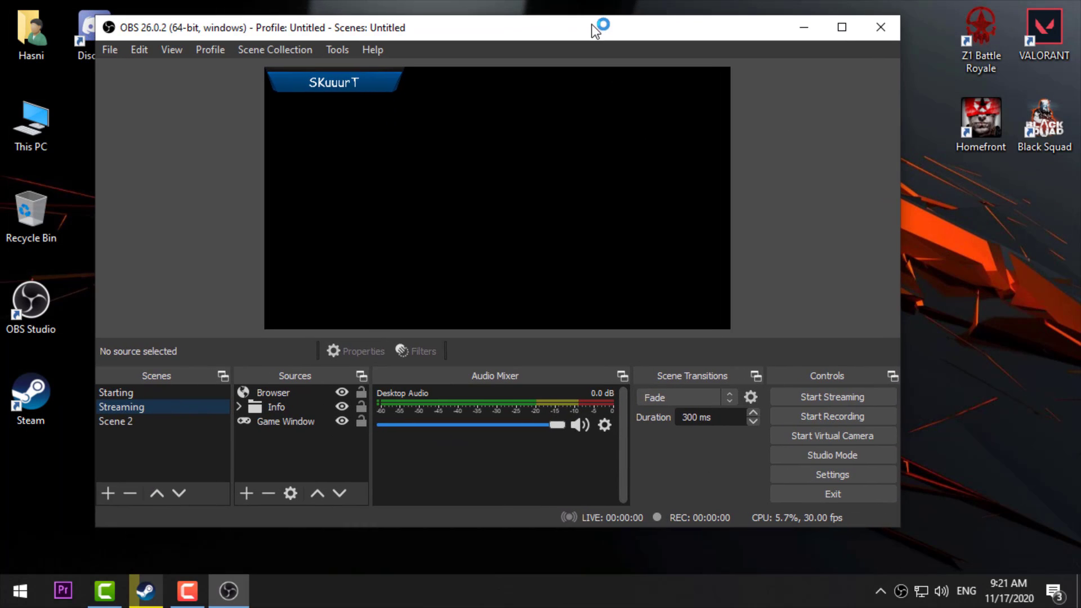
- Inspect the Game Window source targeting the running Black Squad game window
right_click(1044, 116)
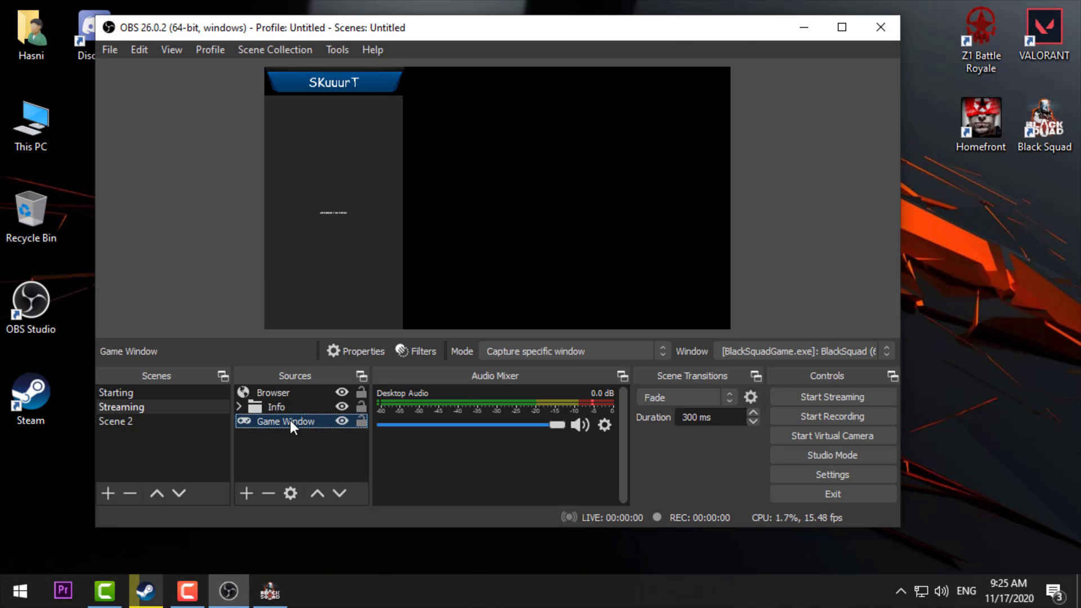
- Replace Game Window with Game Capture 2 capturing the Black Squad window, hiding Browser and Info
click(258, 492)
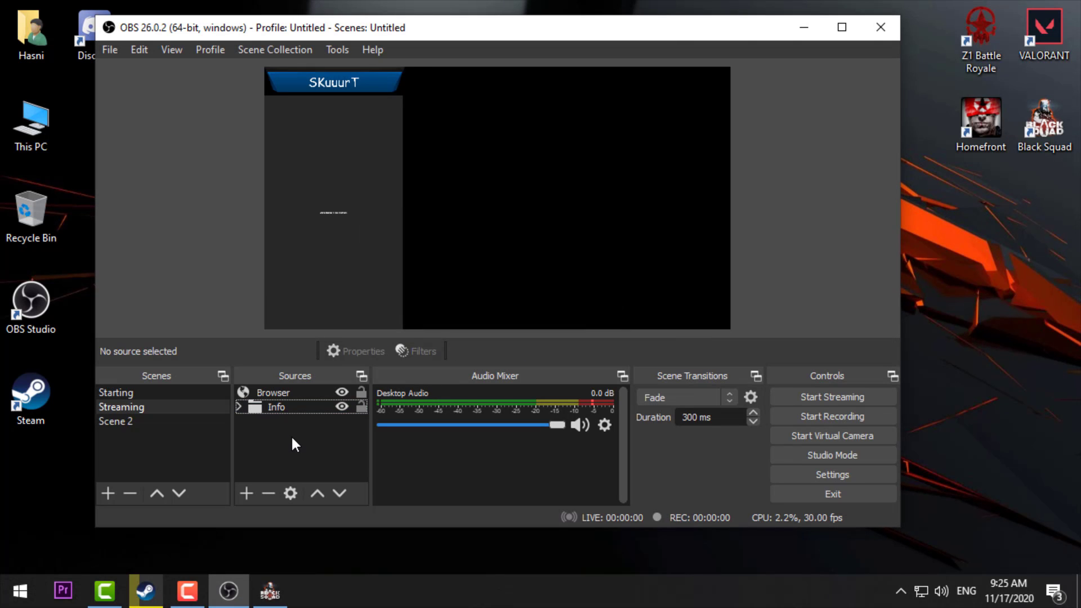
right_click(293, 444)
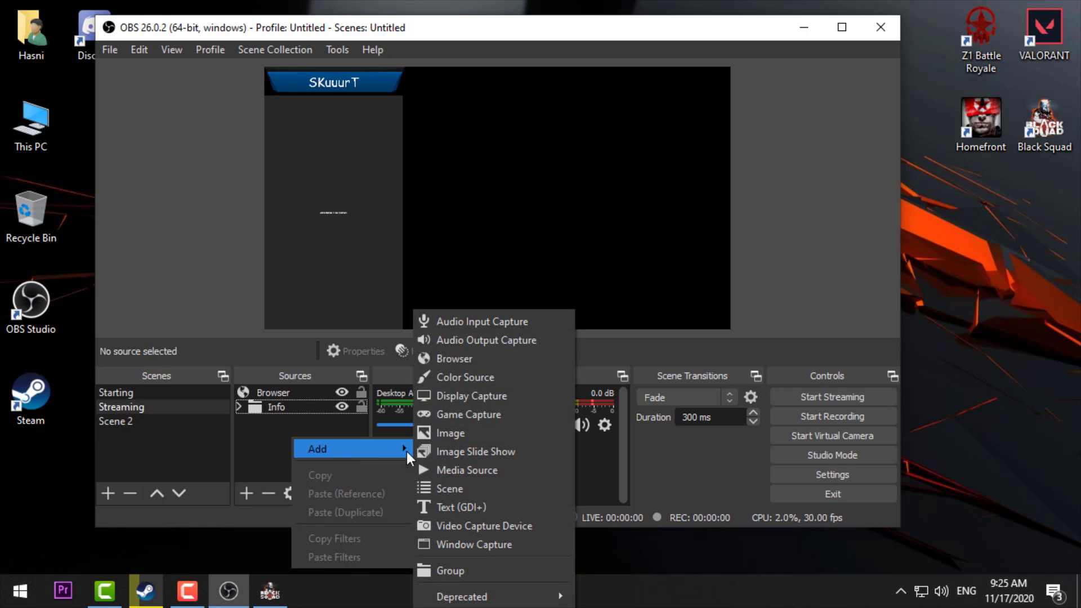
click(468, 414)
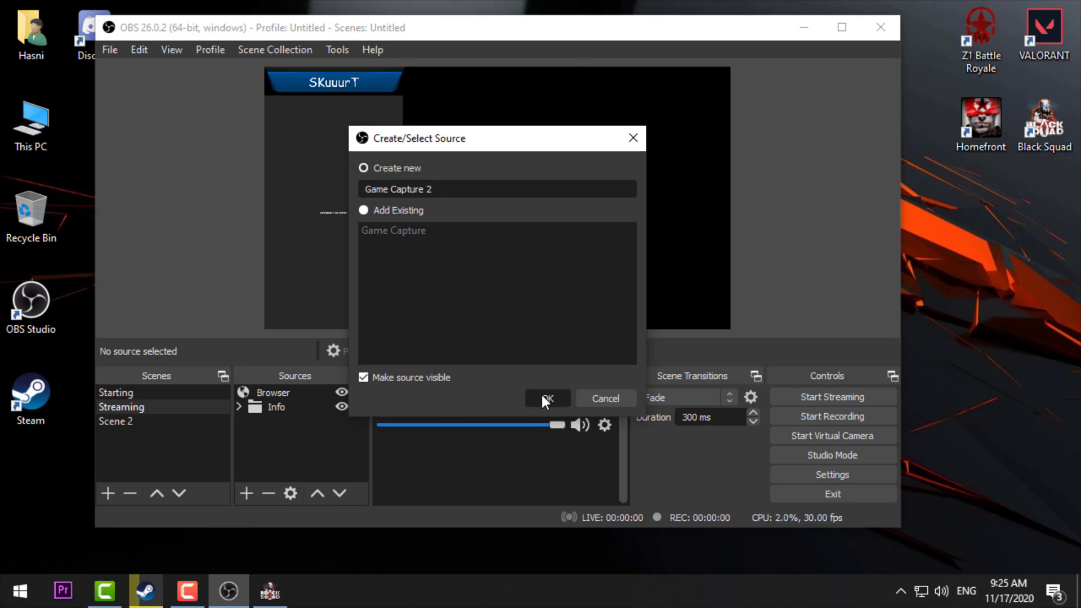
click(547, 399)
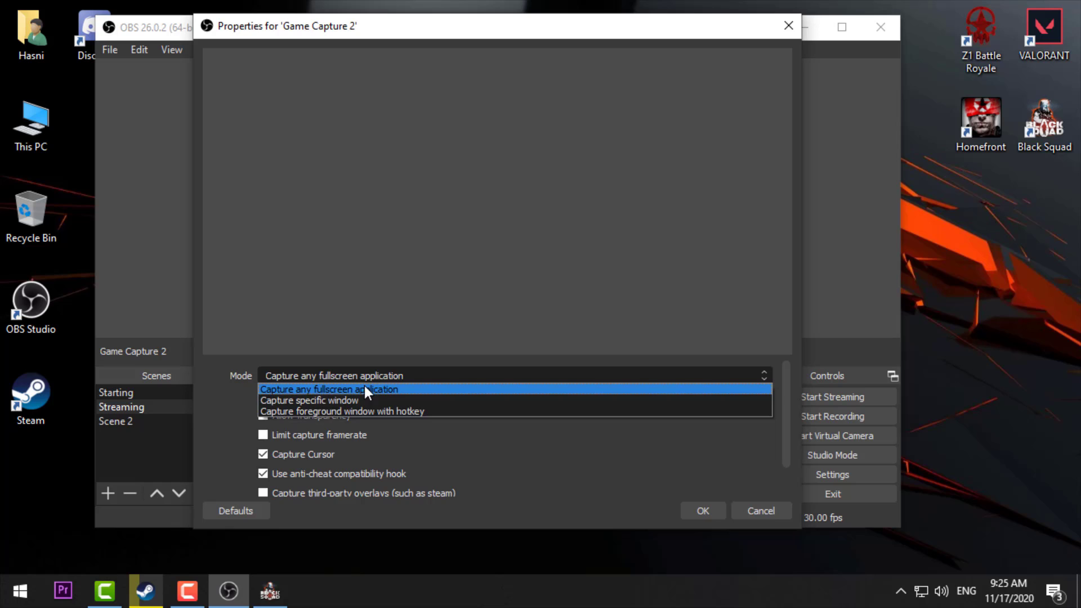
click(330, 400)
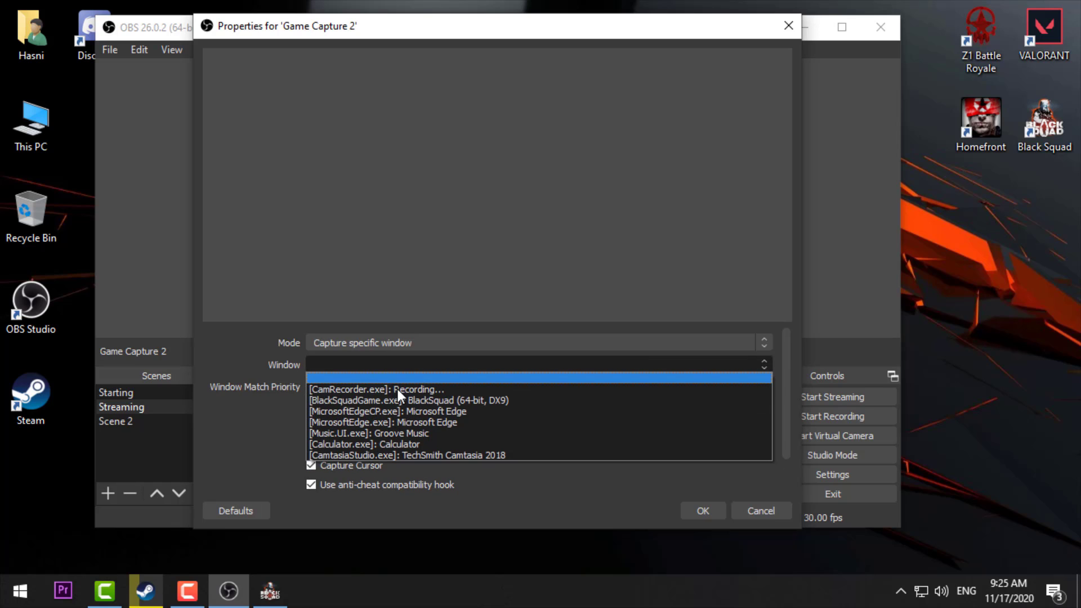
click(379, 400)
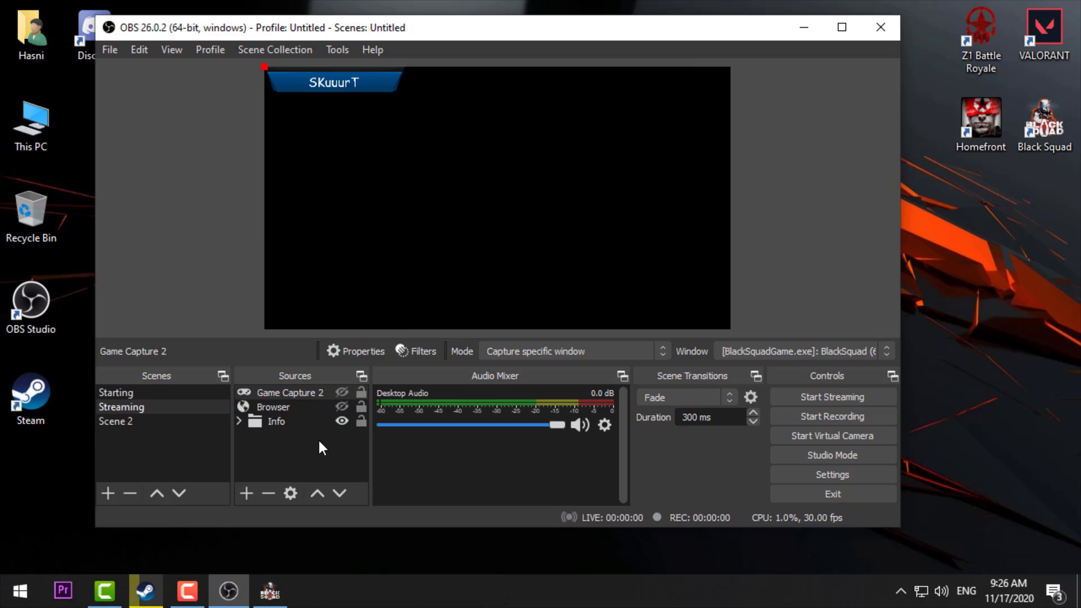
click(276, 421)
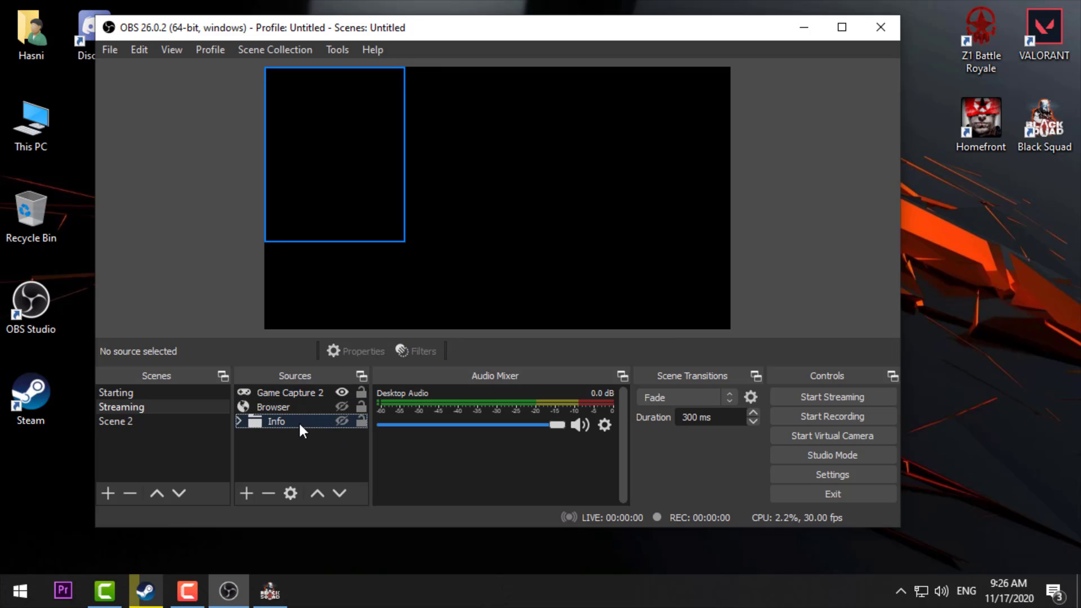
click(289, 393)
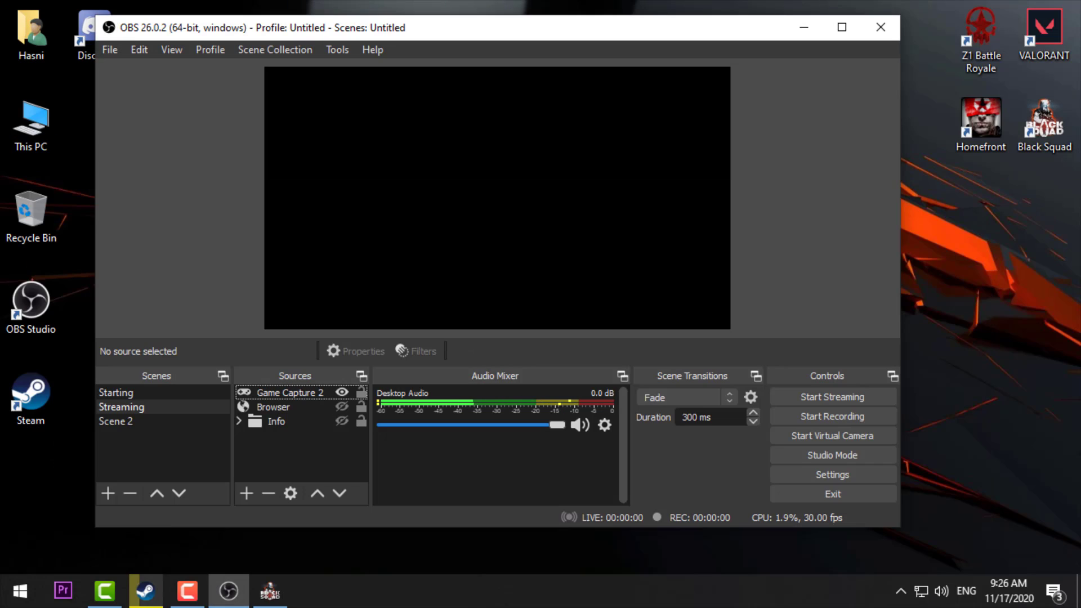
mouse_move(328, 458)
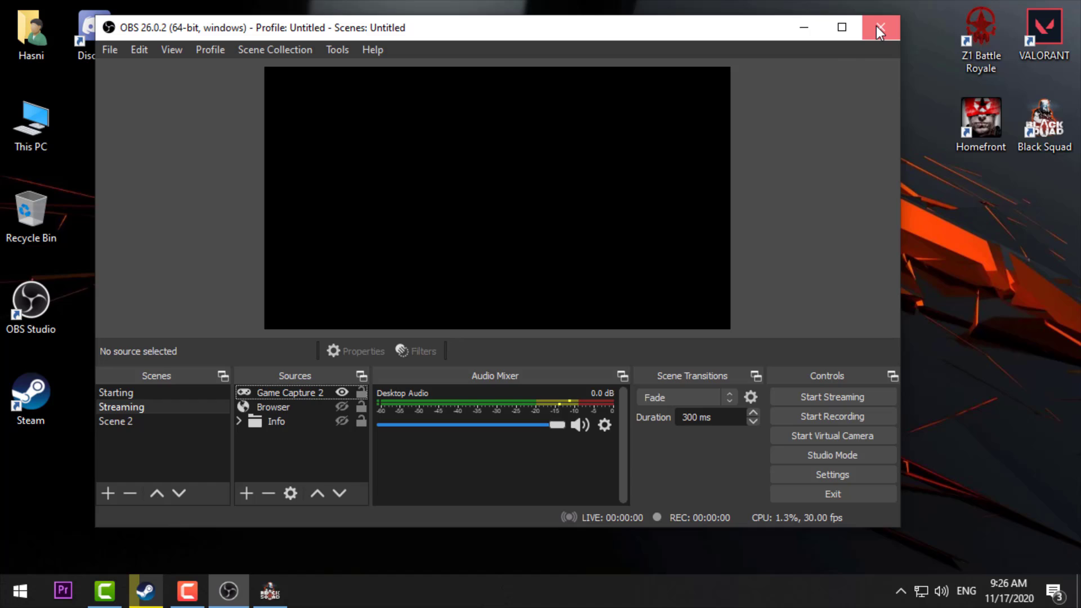
- Relaunch OBS Studio as administrator and confirm Game Capture 2's properties
click(880, 28)
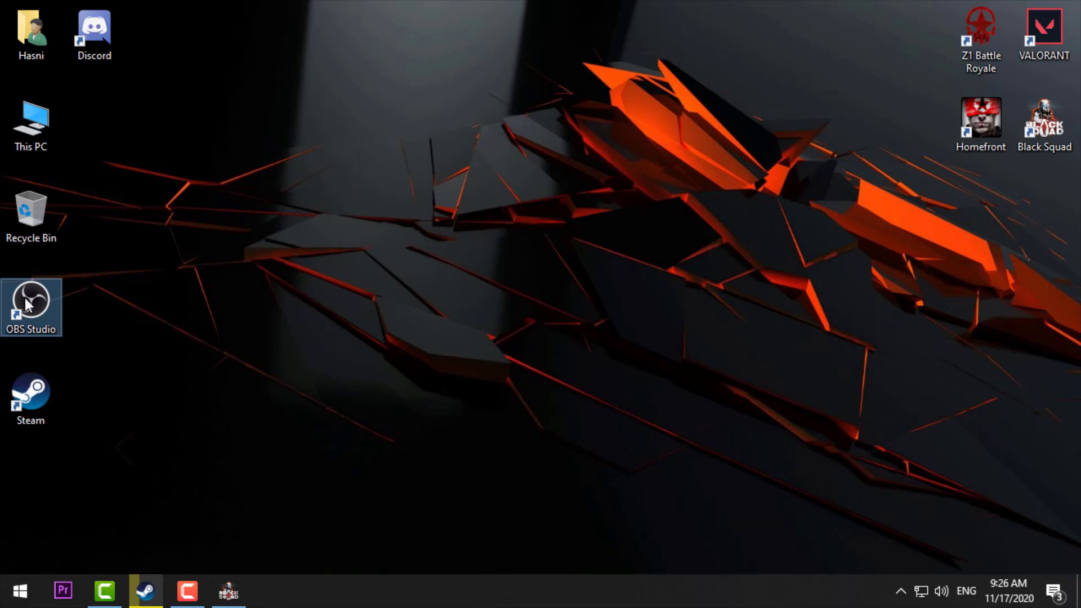
right_click(31, 307)
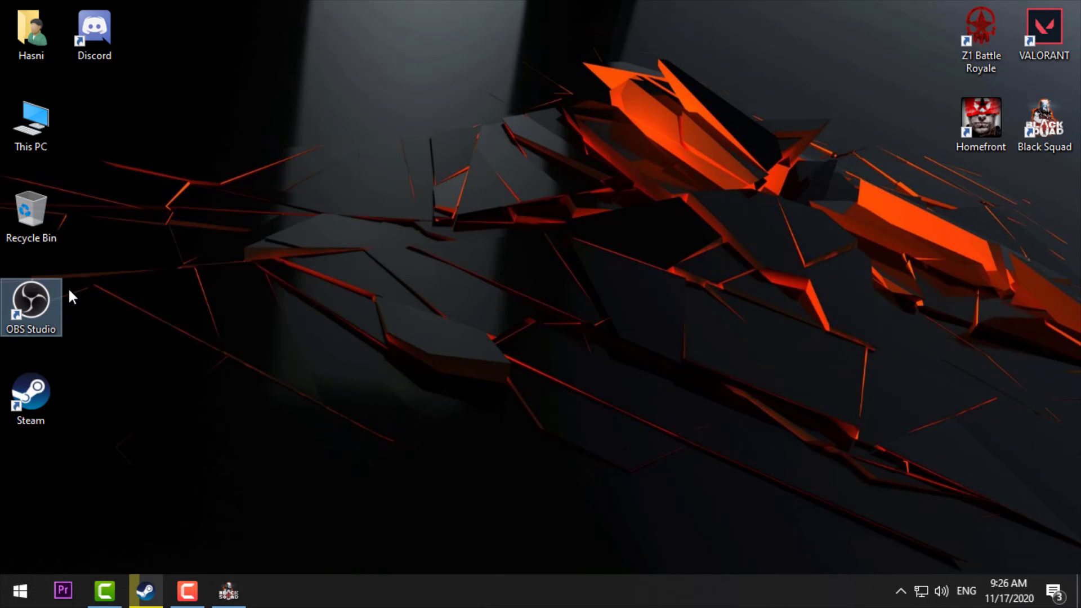
mouse_move(493, 349)
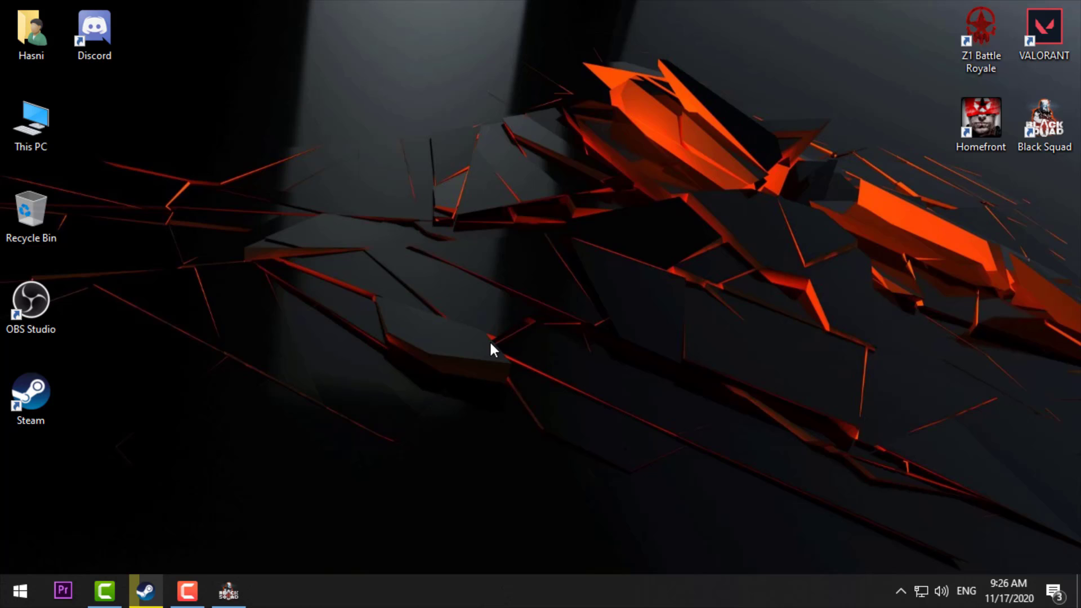
double_click(31, 303)
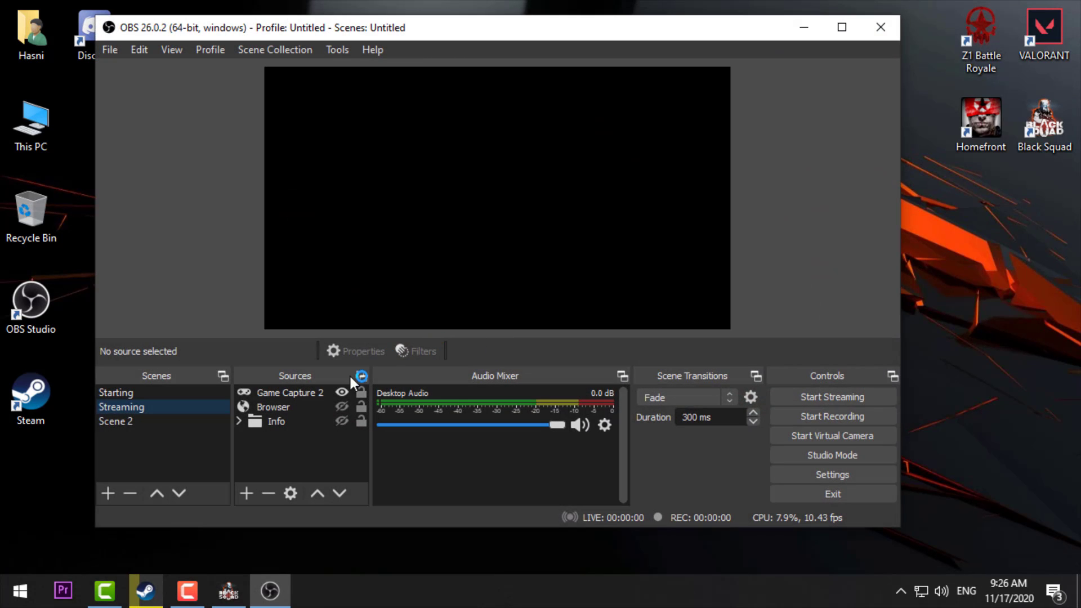
double_click(289, 393)
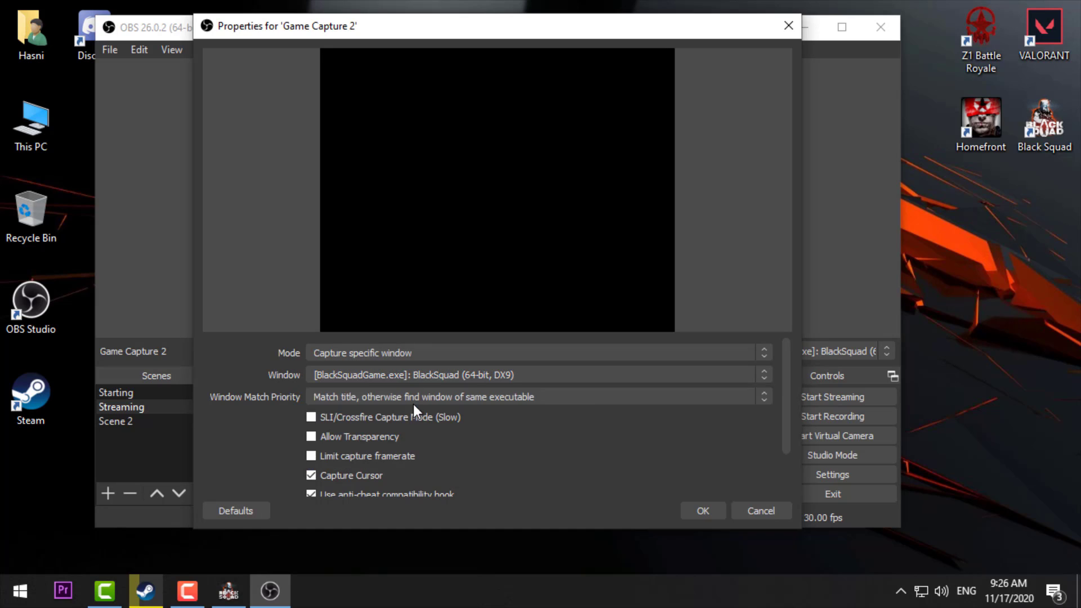
click(701, 511)
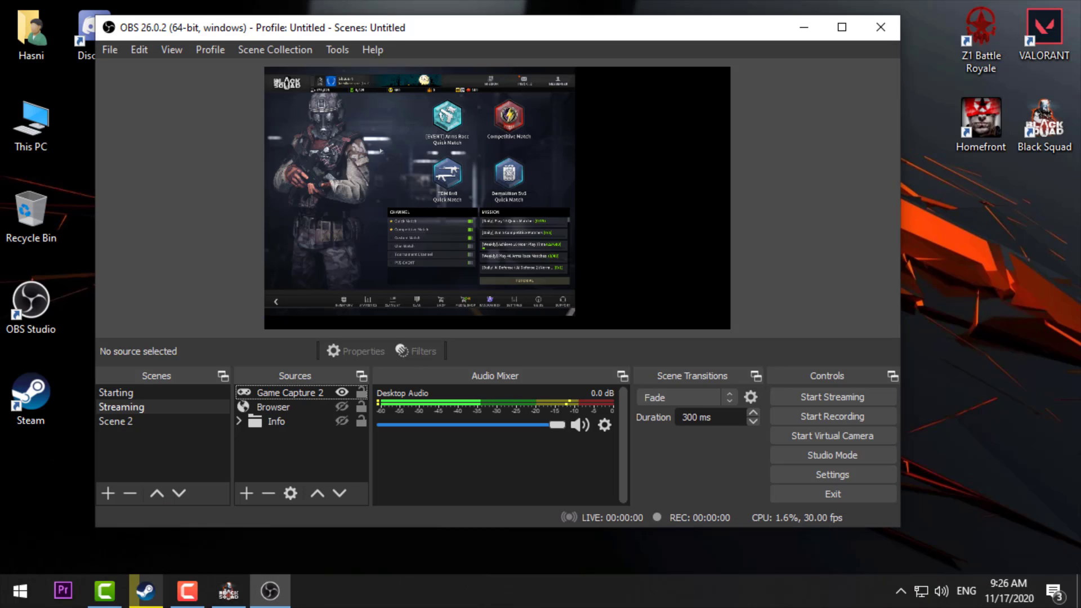
- Select the Black Squad Game Capture 2 source in the preview canvas
click(290, 393)
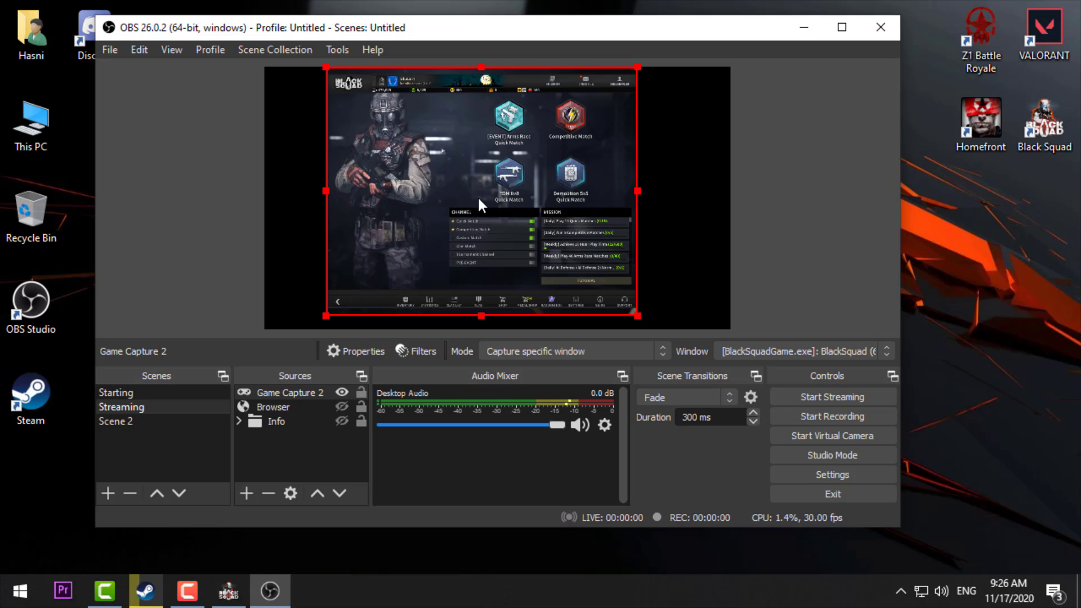
mouse_move(510, 210)
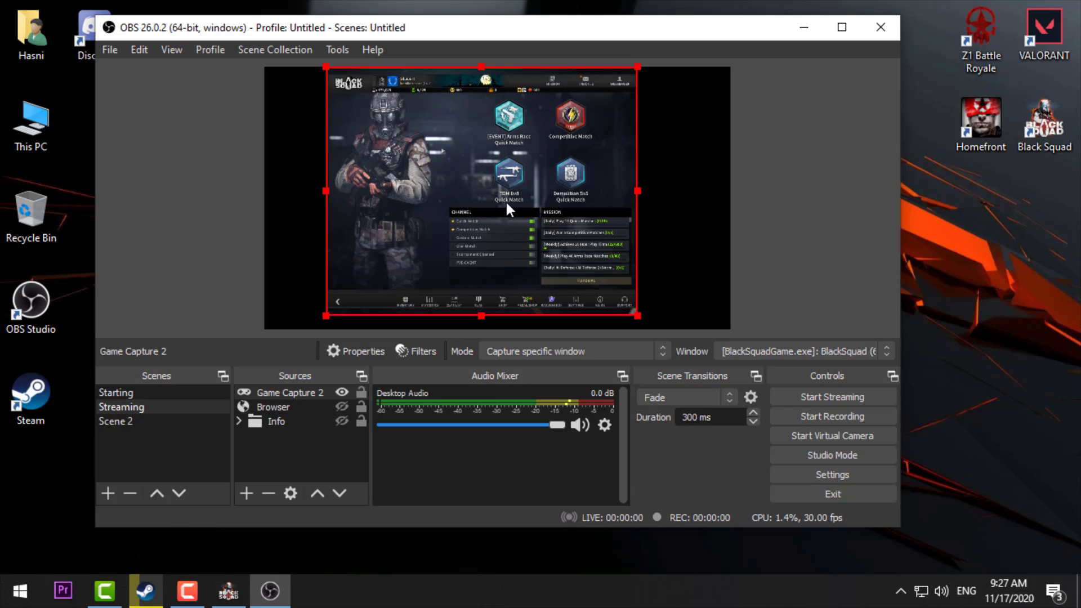
mouse_move(523, 179)
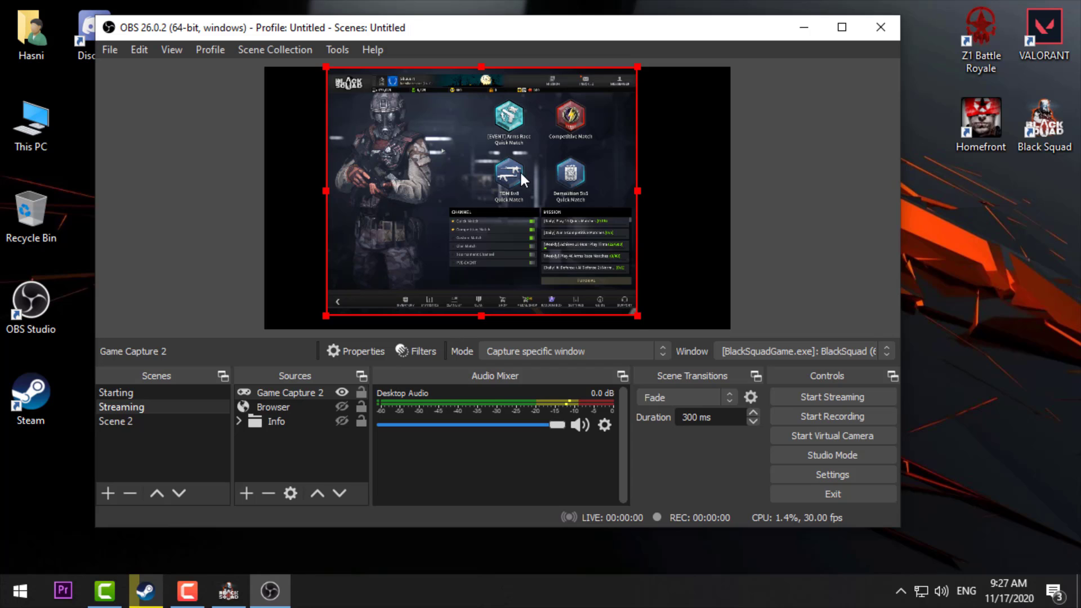